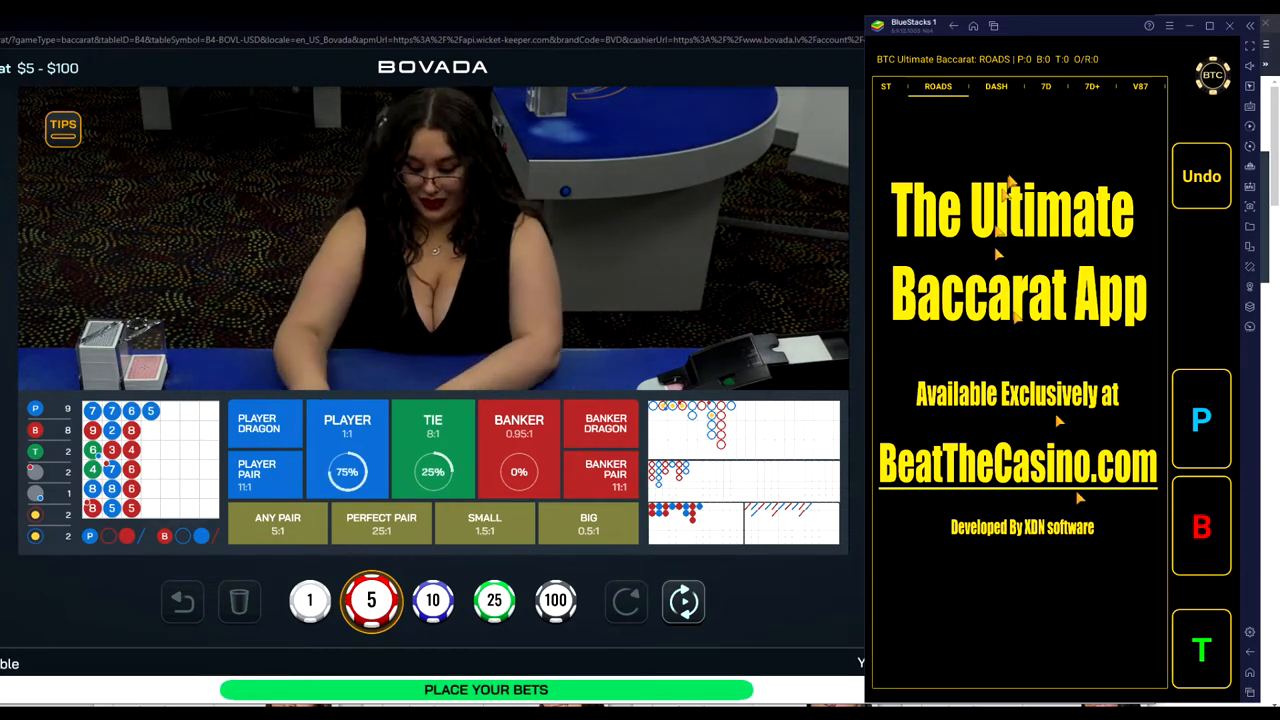
- Check the dashboard view briefly and return to the roads view
{"action": "left_click", "coordinate": [978, 86]}
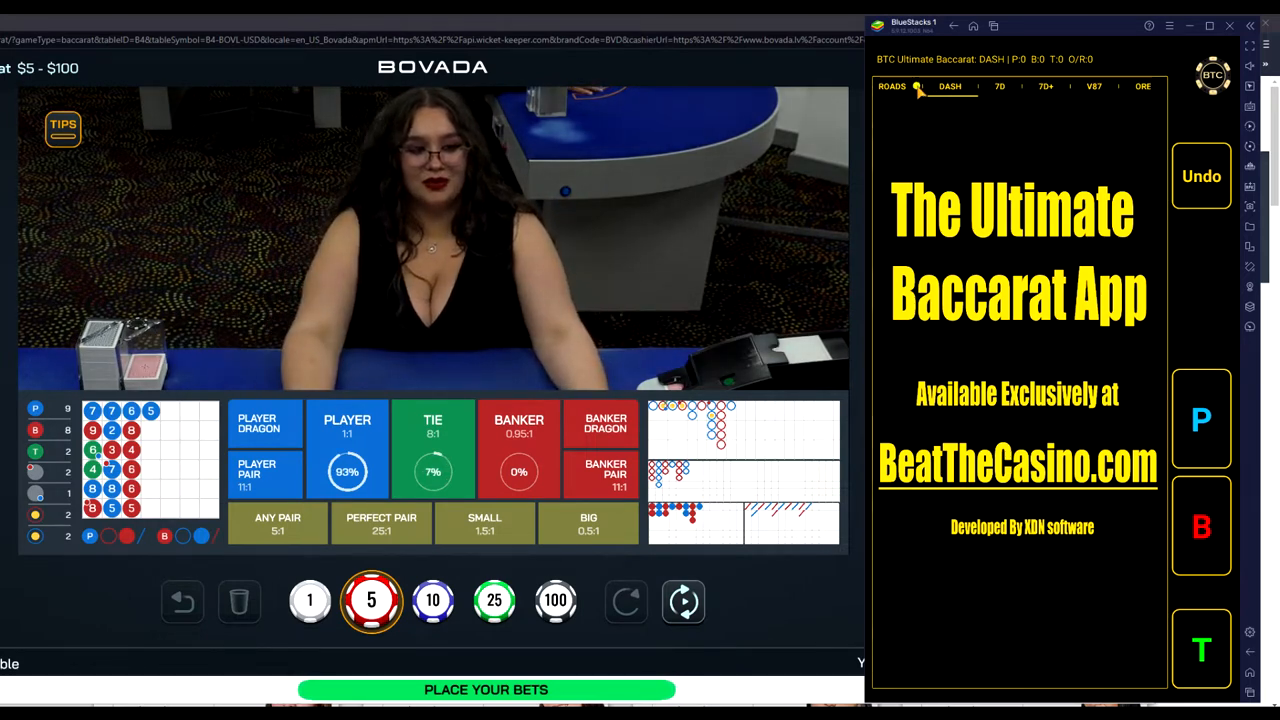
{"action": "left_click", "coordinate": [938, 86]}
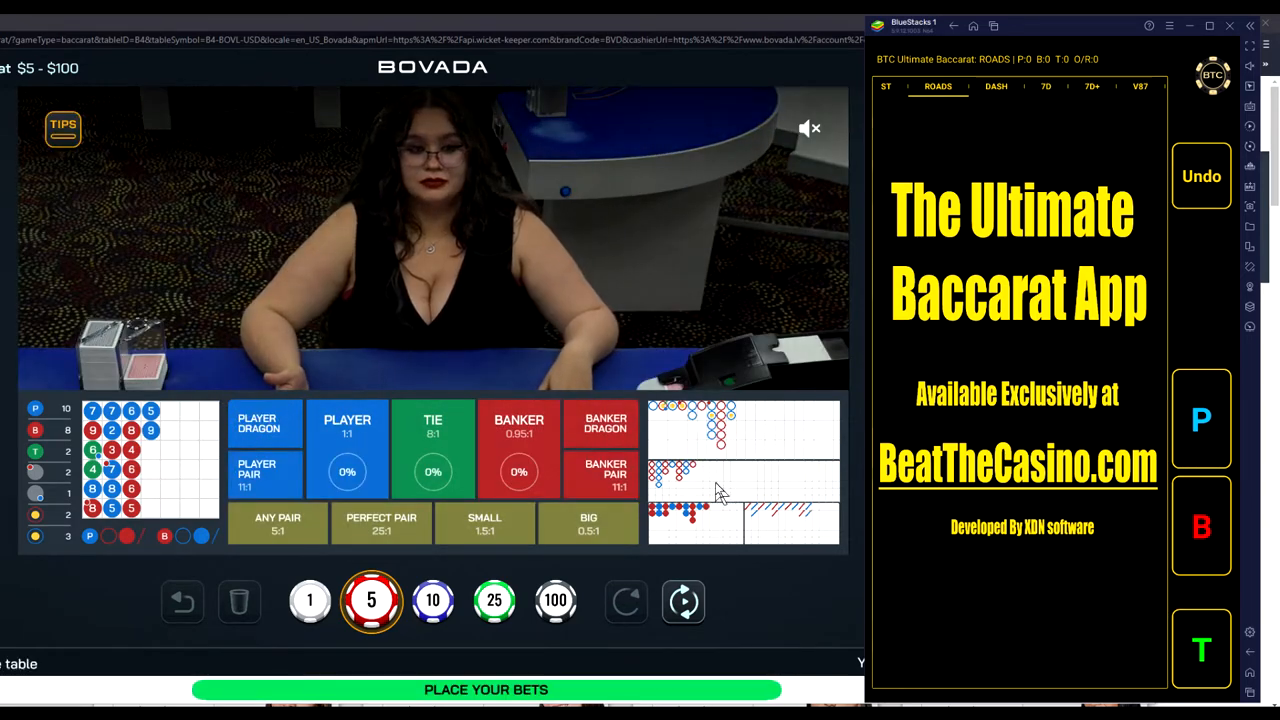
{"action": "mouse_move", "coordinate": [736, 450]}
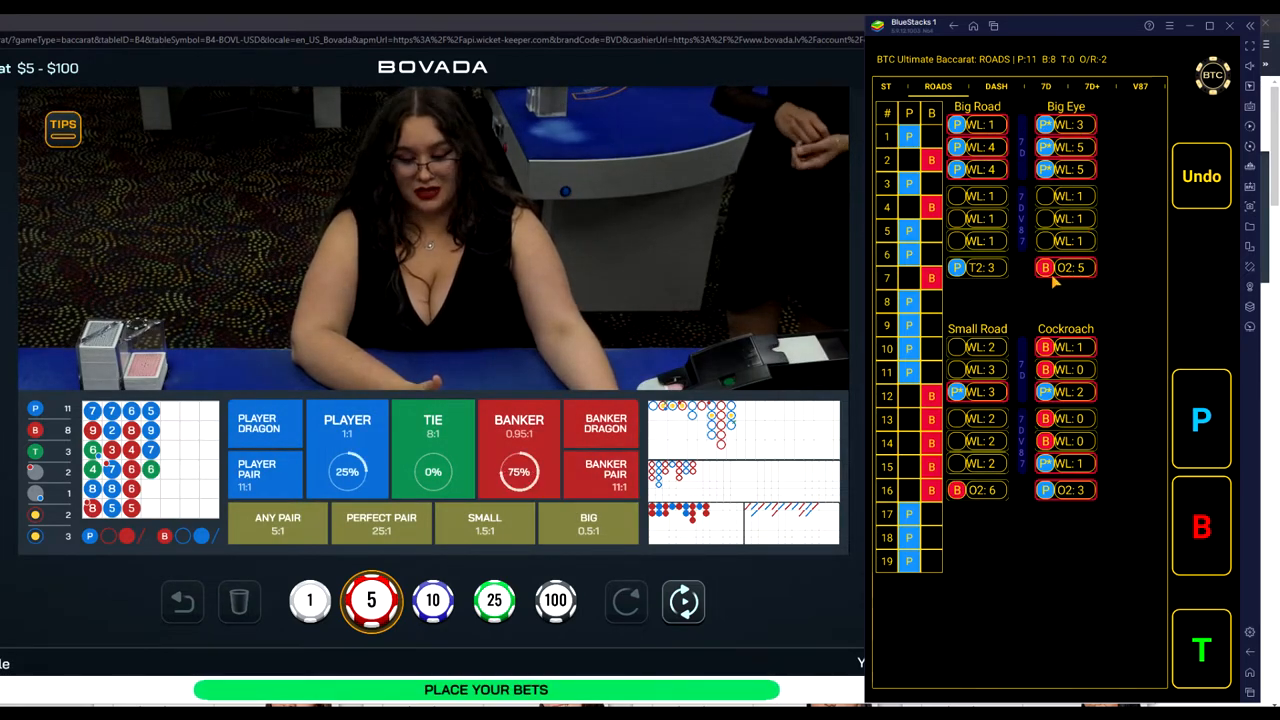
{"action": "mouse_move", "coordinate": [1056, 280]}
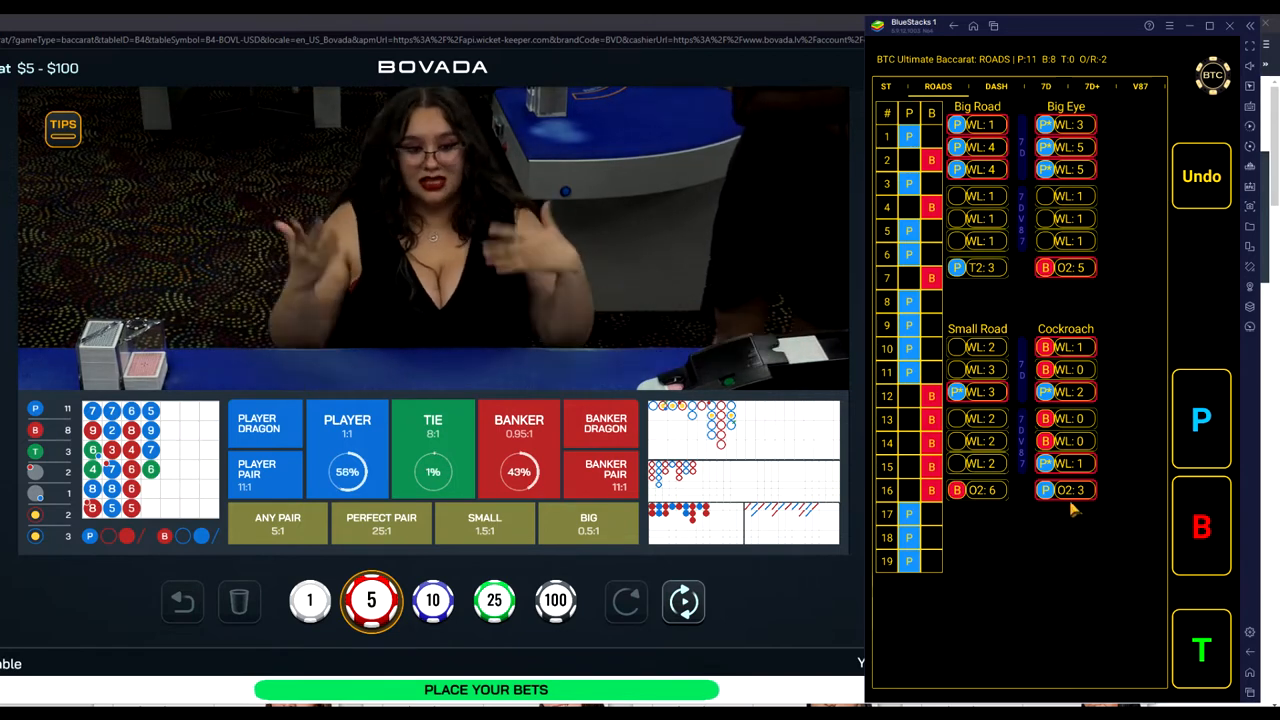
{"action": "mouse_move", "coordinate": [1076, 508]}
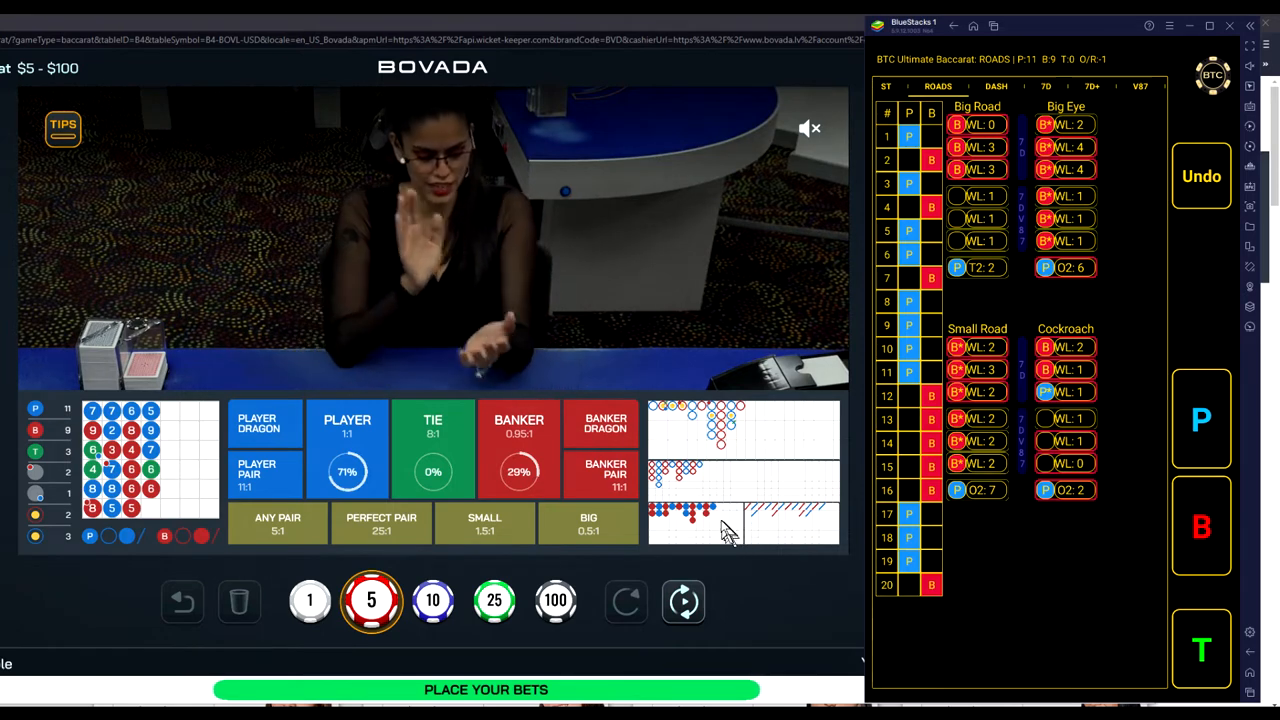
{"action": "mouse_move", "coordinate": [678, 530]}
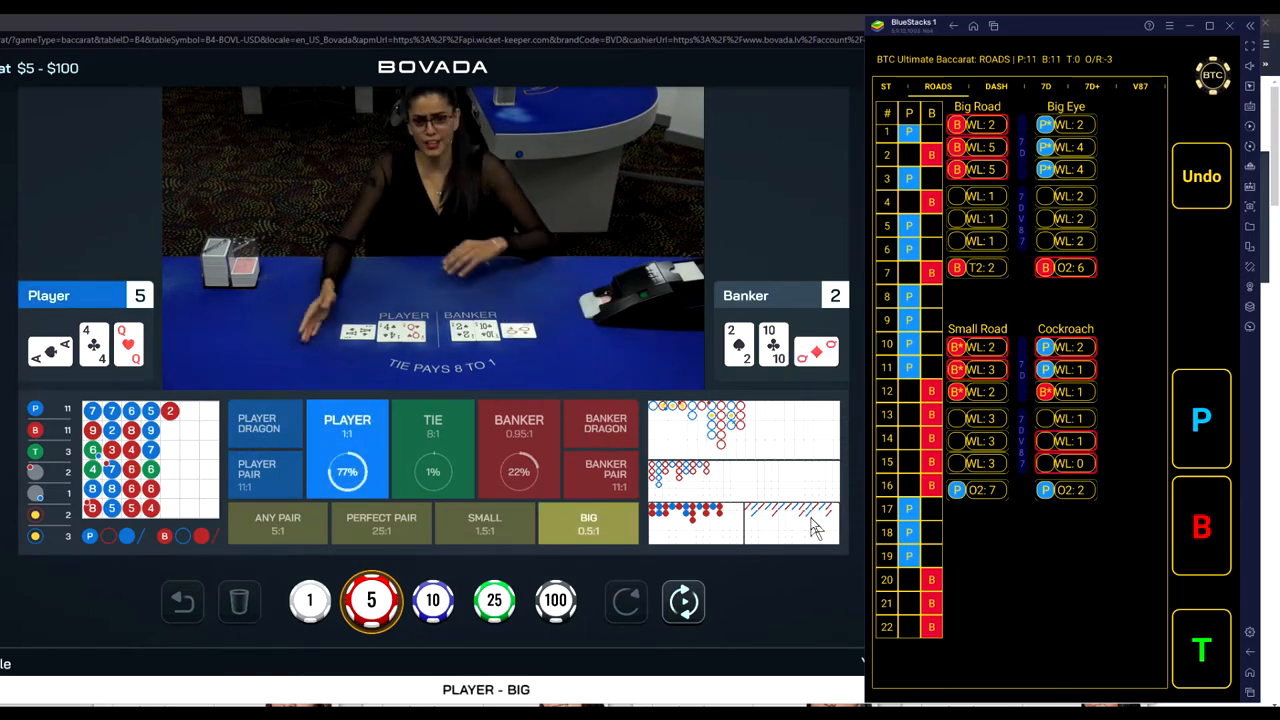
- Record the Player win, bringing the shoe to 12 Player and 11 Banker results
{"action": "left_click", "coordinate": [1200, 418]}
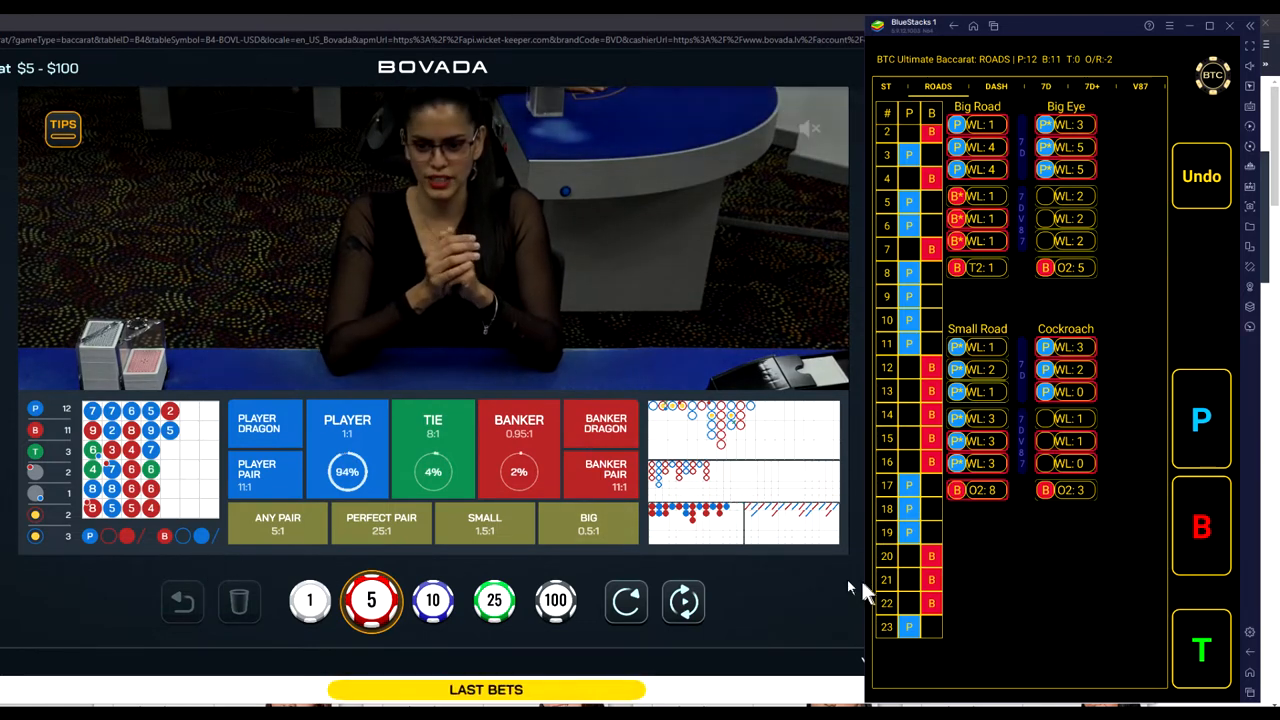
{"action": "left_click", "coordinate": [520, 472]}
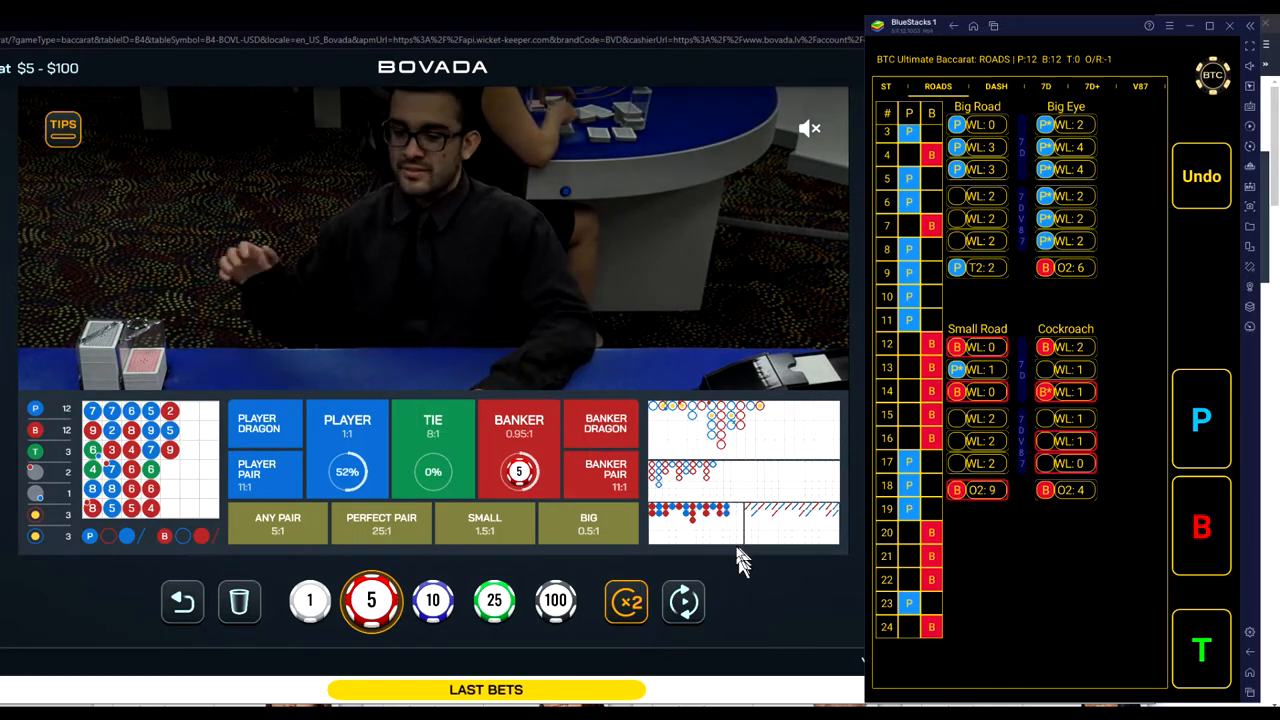
{"action": "mouse_move", "coordinate": [210, 564]}
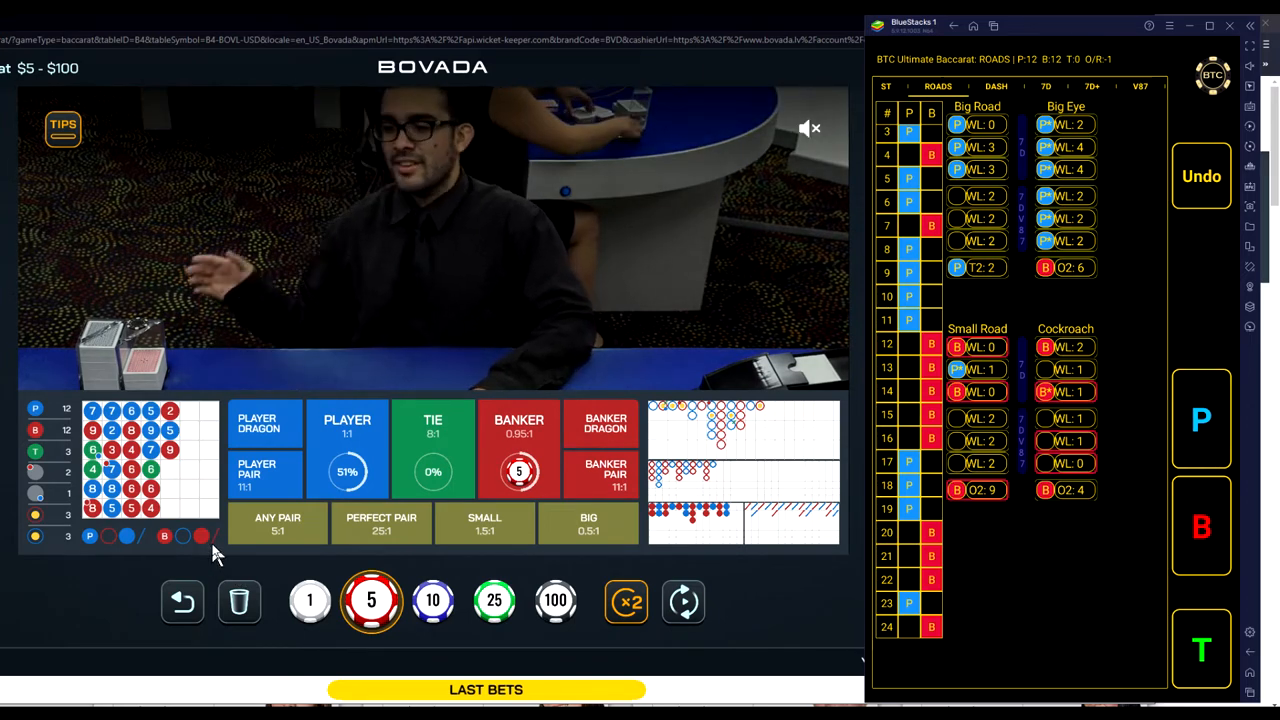
{"action": "mouse_move", "coordinate": [220, 544]}
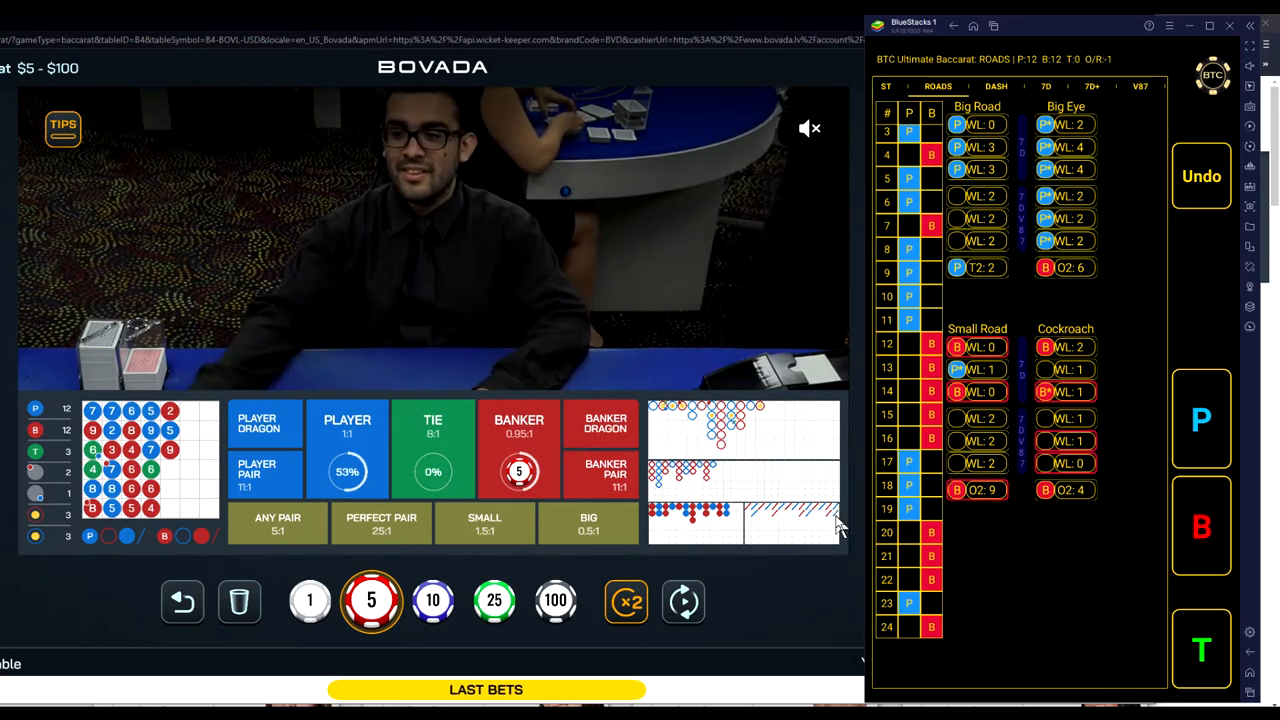
{"action": "mouse_move", "coordinate": [850, 498]}
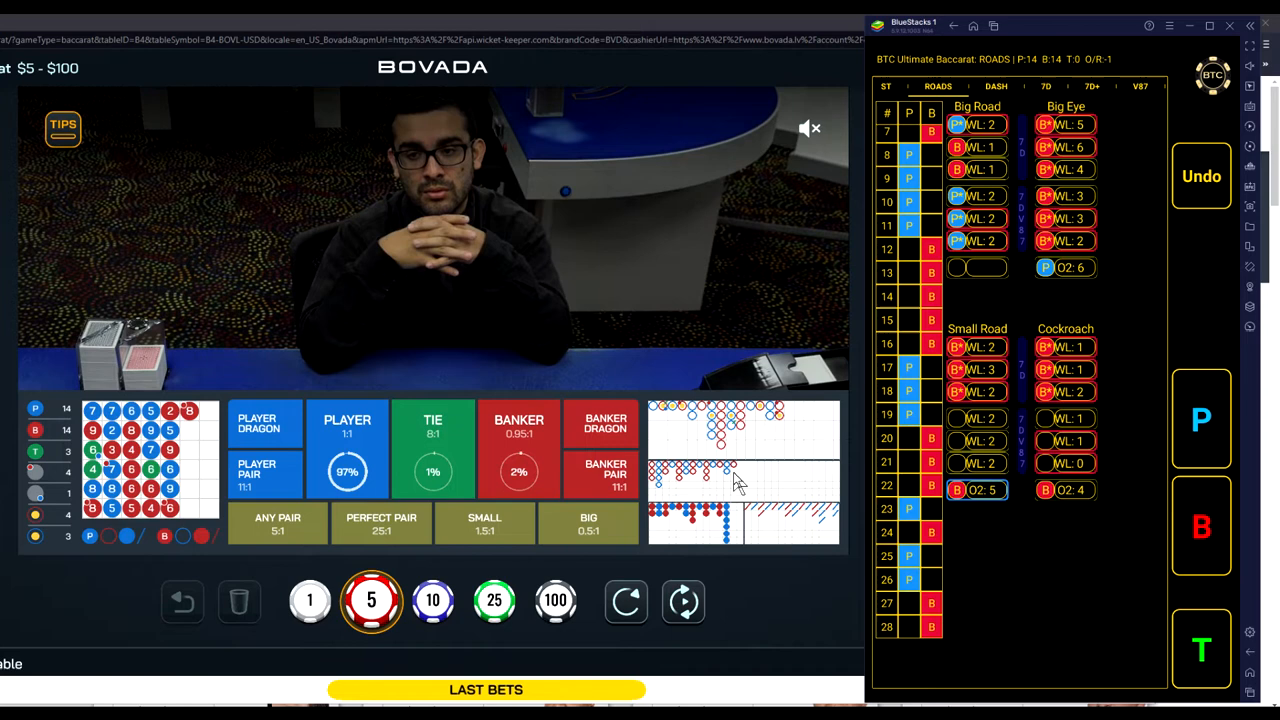
{"action": "mouse_move", "coordinate": [660, 556]}
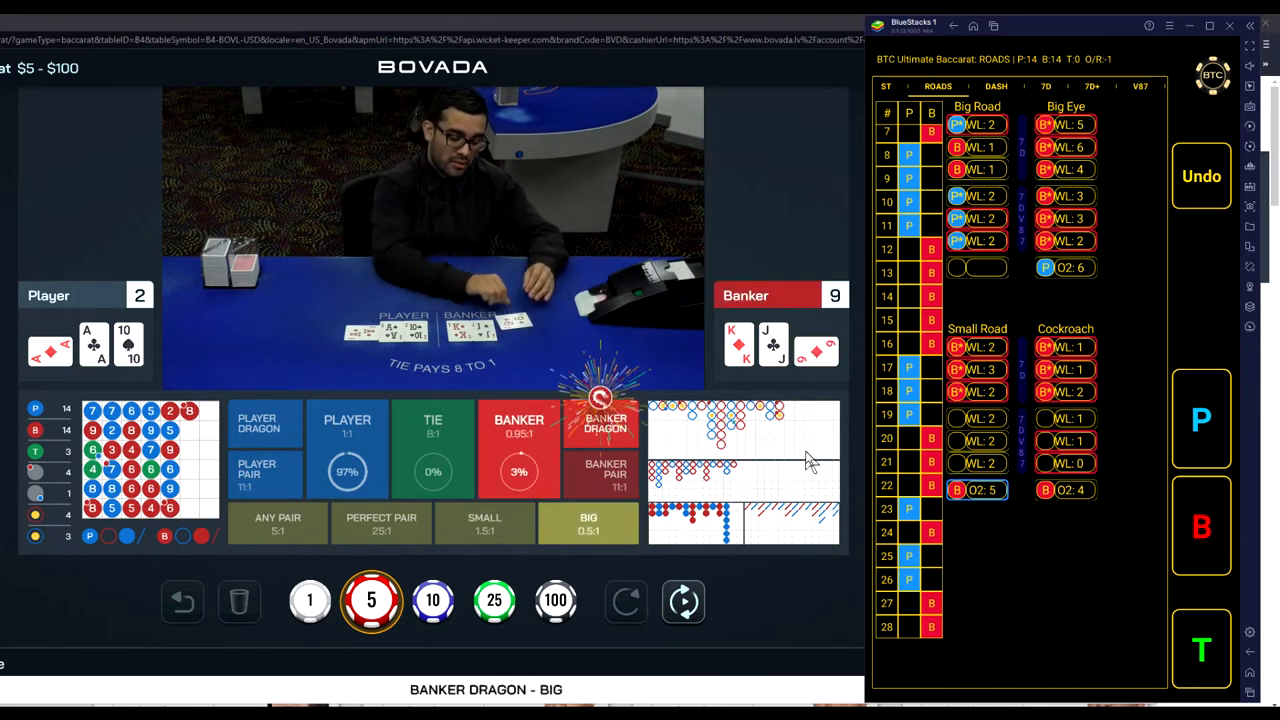
{"action": "mouse_move", "coordinate": [836, 440]}
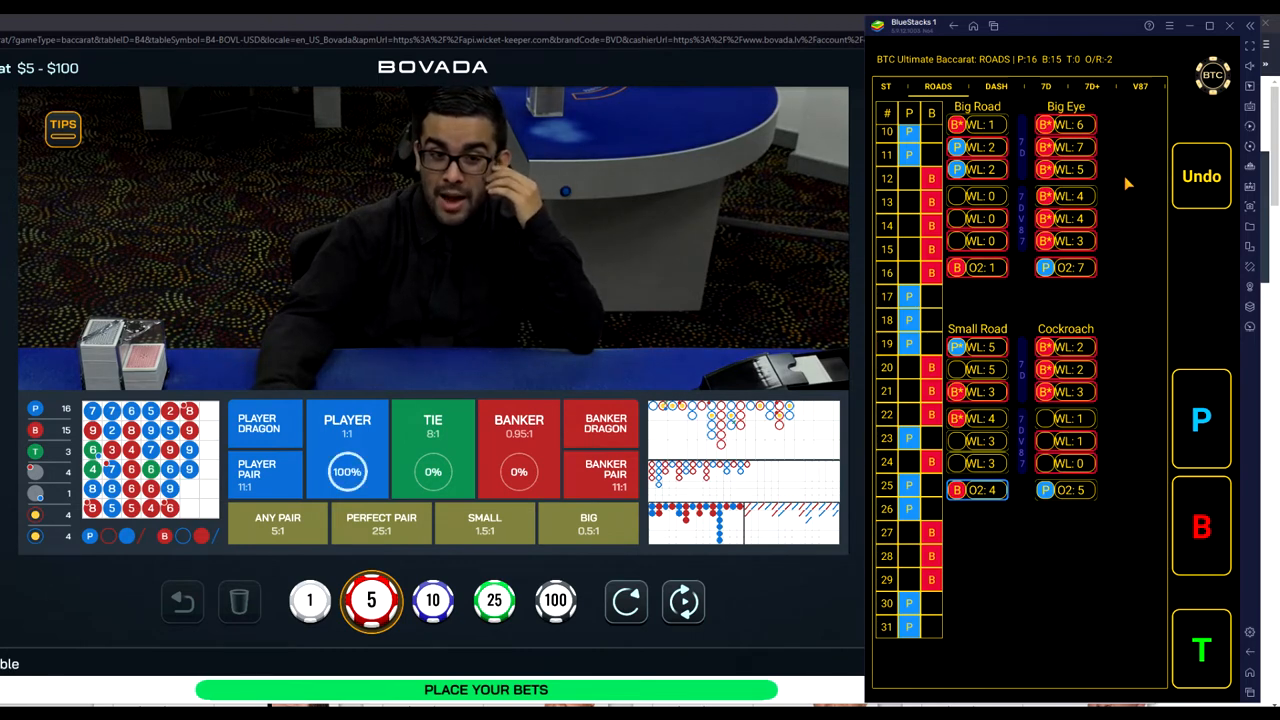
{"action": "mouse_move", "coordinate": [1116, 230]}
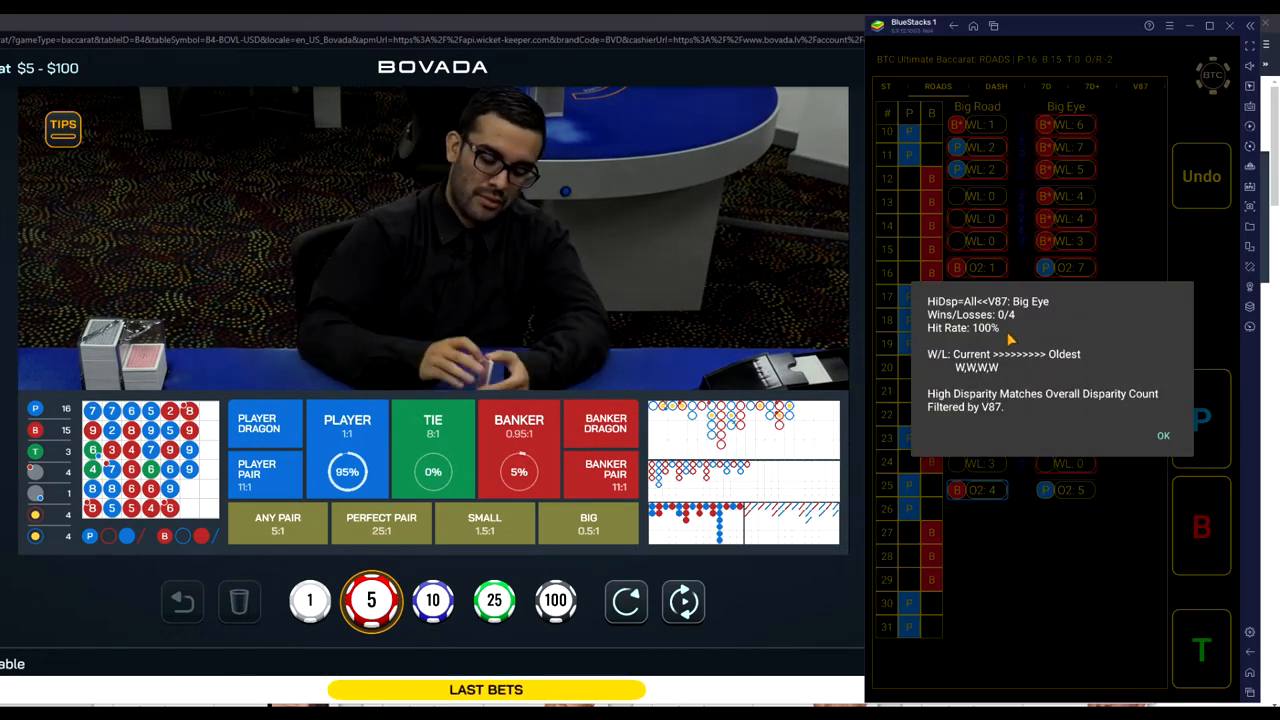
{"action": "mouse_move", "coordinate": [1090, 420]}
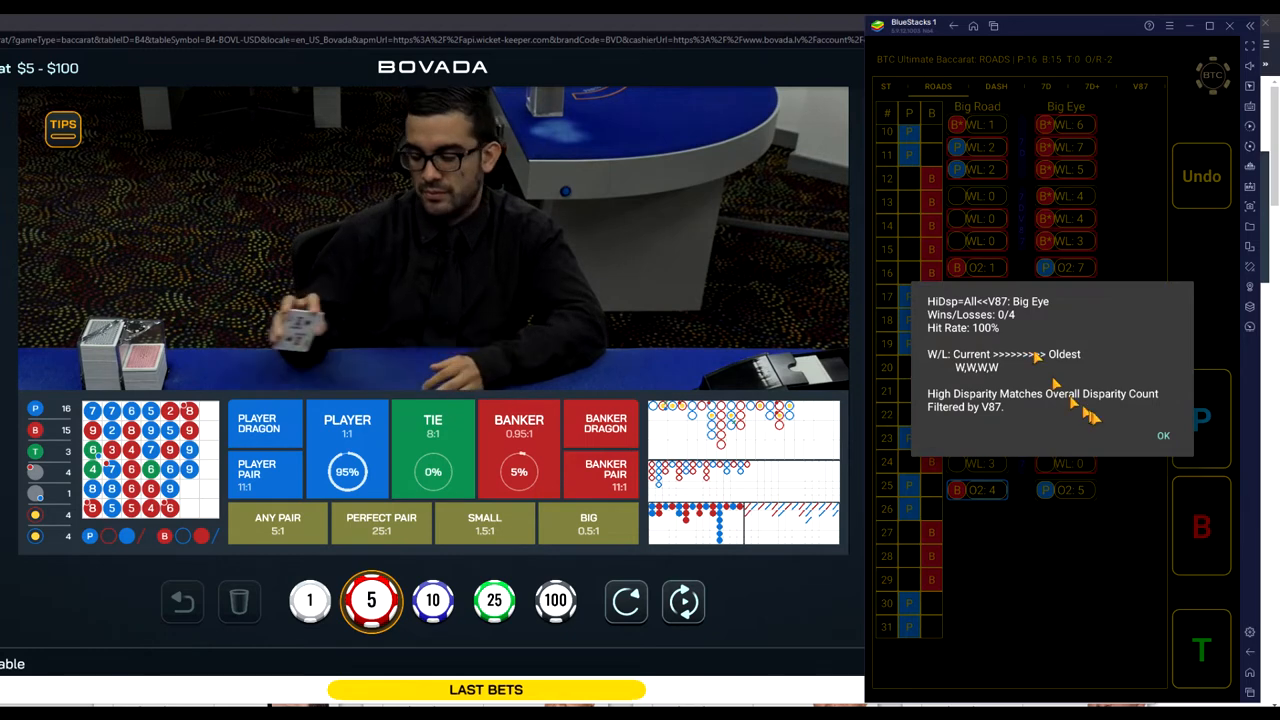
- Review the Big Eye HiDisp details showing 0/4 wins/losses and 100% hit rate by V87
{"action": "left_click", "coordinate": [1164, 436]}
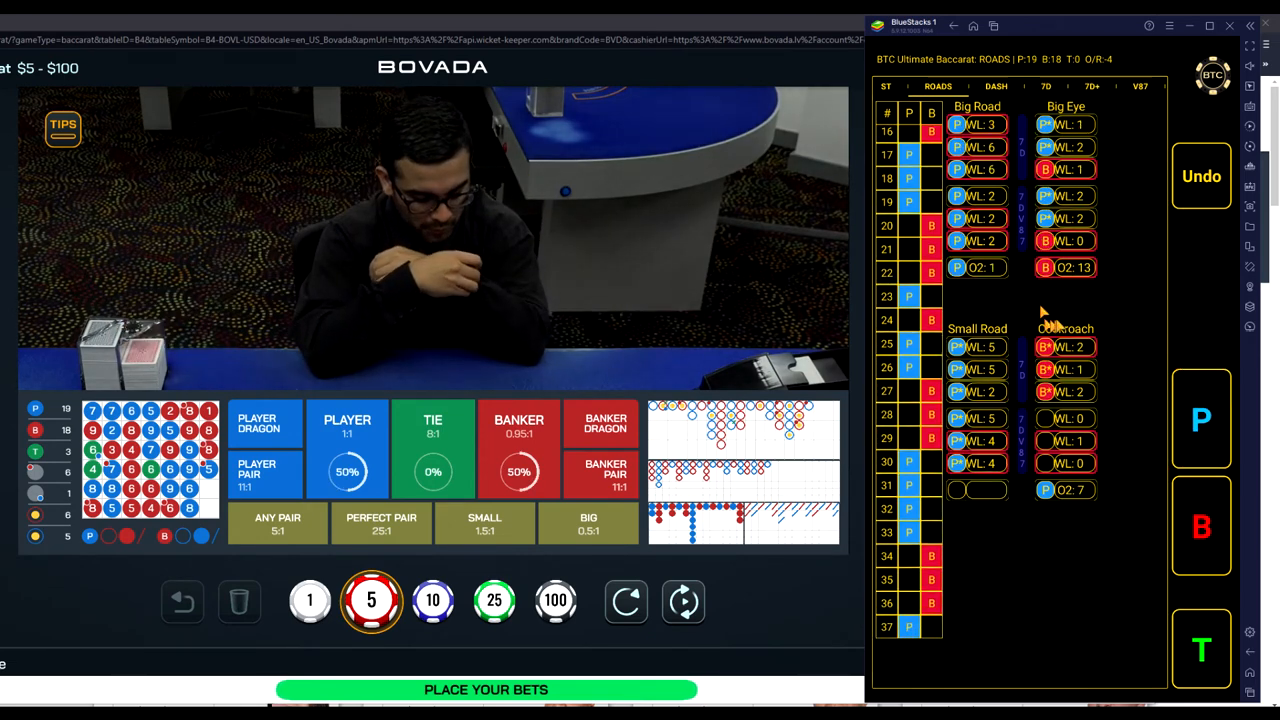
{"action": "mouse_move", "coordinate": [1056, 296]}
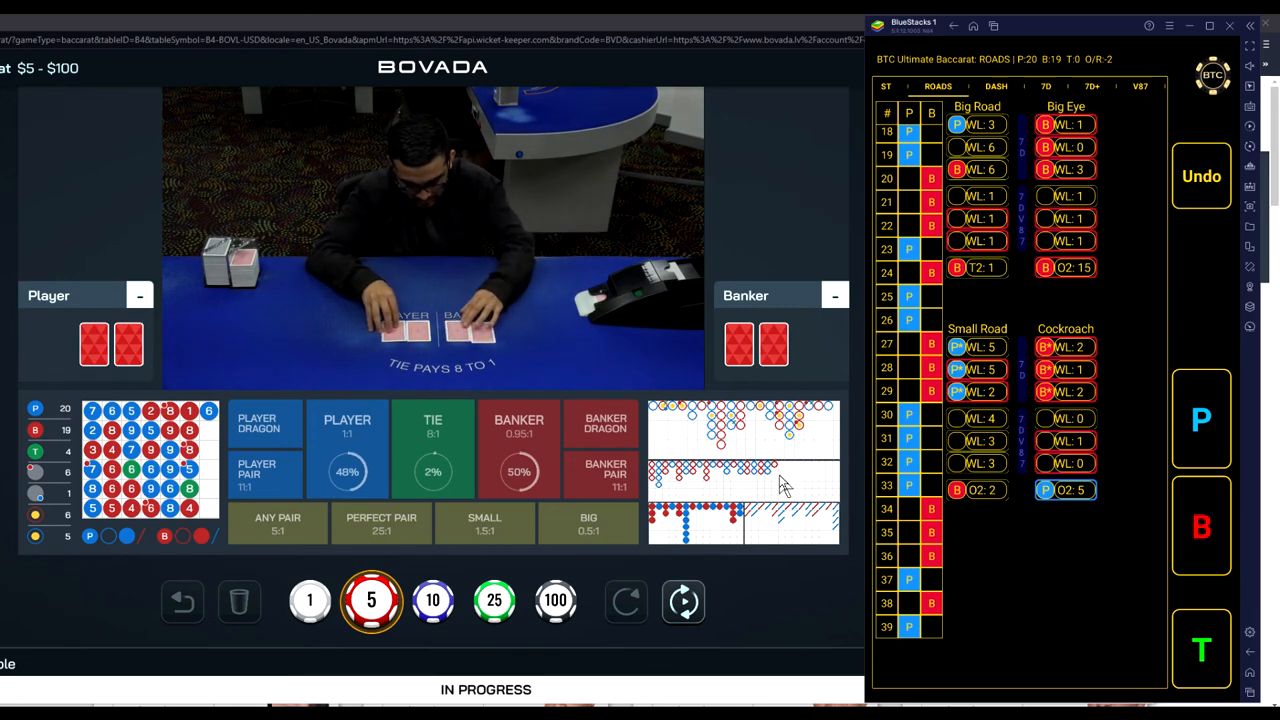
{"action": "mouse_move", "coordinate": [848, 488]}
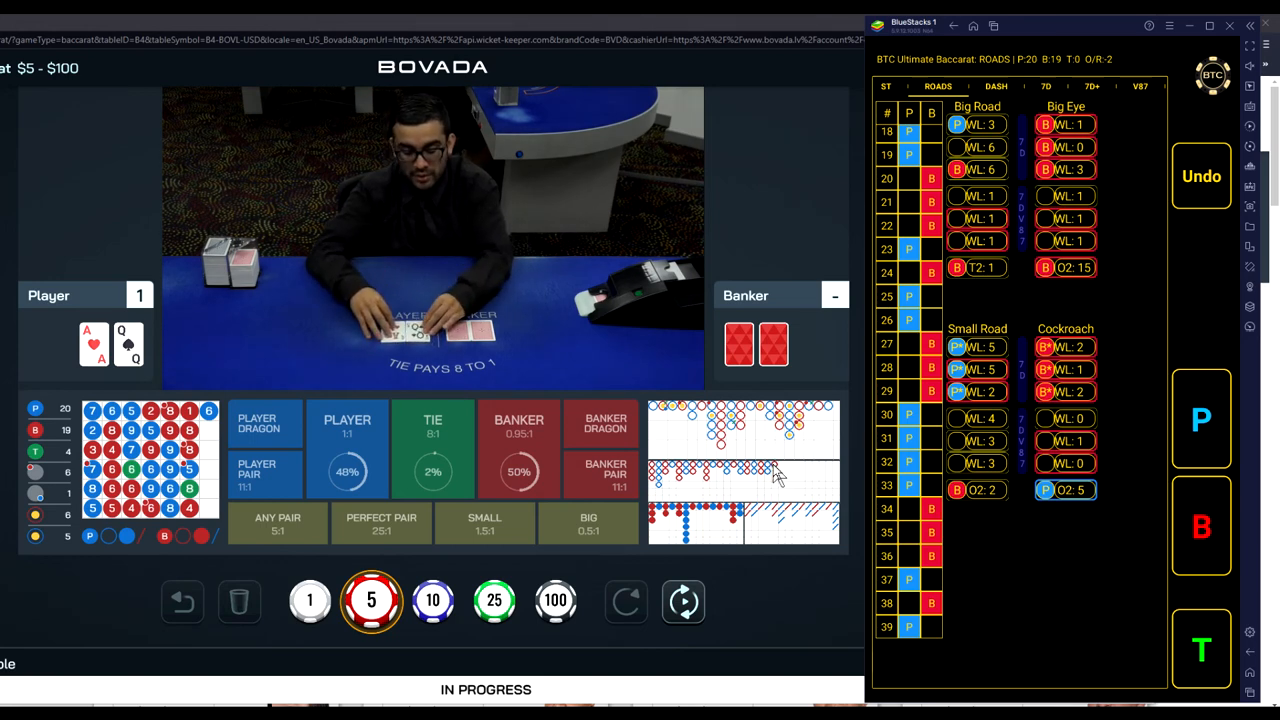
{"action": "mouse_move", "coordinate": [828, 444]}
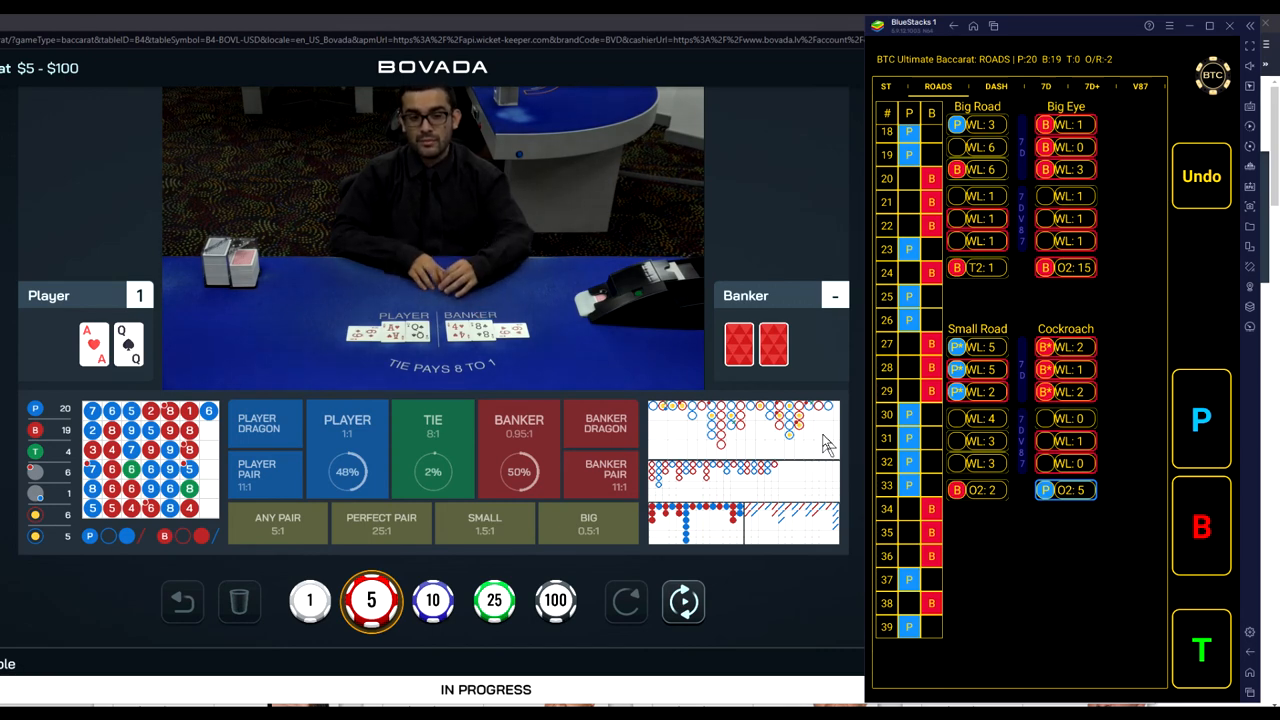
{"action": "mouse_move", "coordinate": [730, 190]}
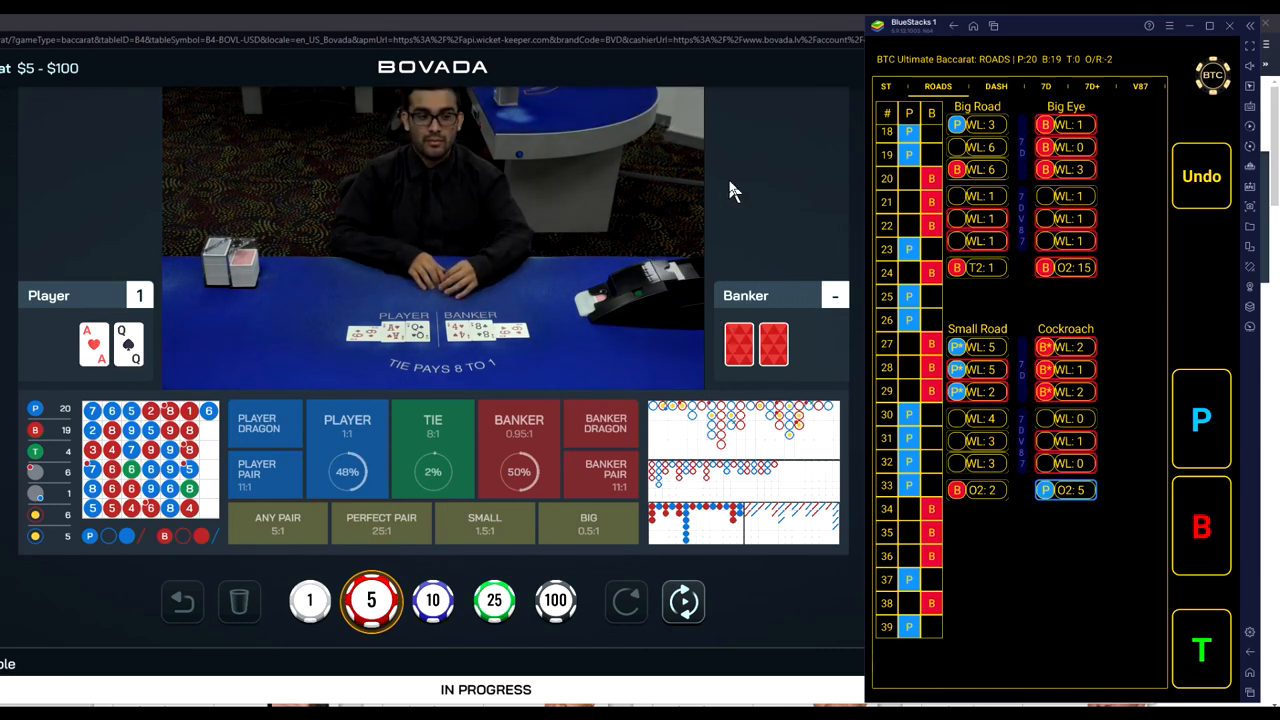
{"action": "mouse_move", "coordinate": [768, 204]}
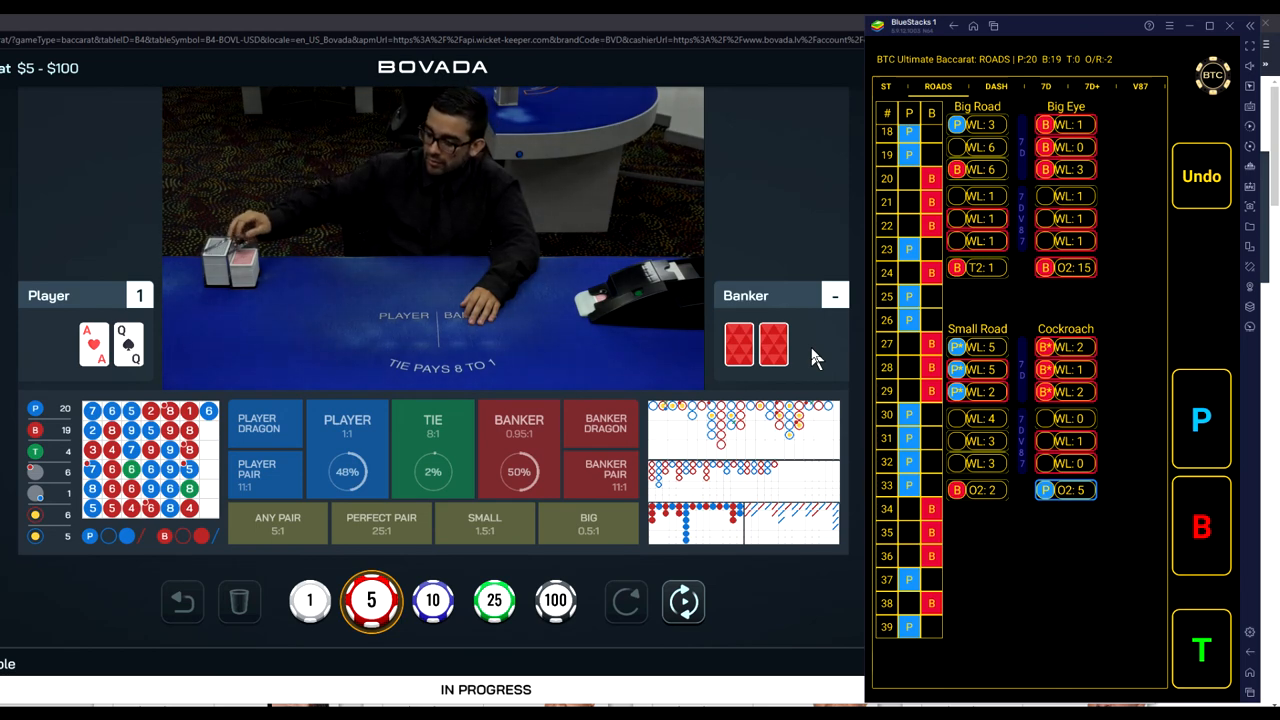
{"action": "mouse_move", "coordinate": [736, 490]}
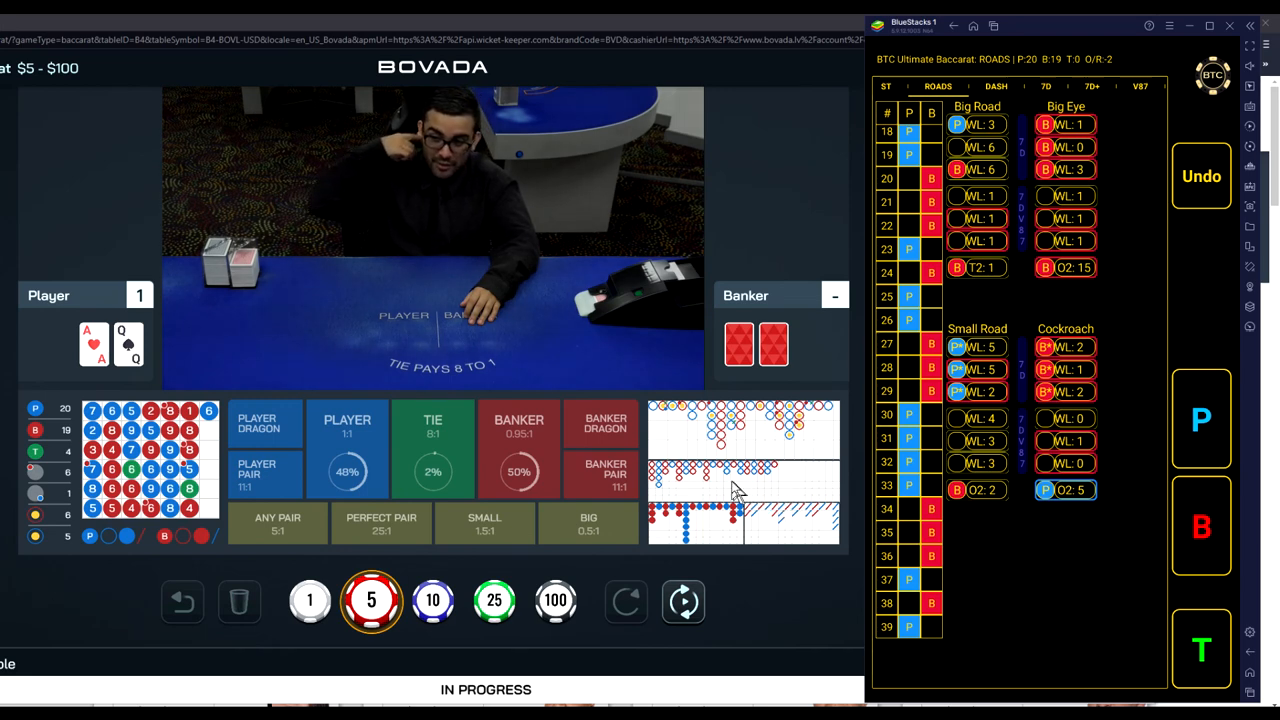